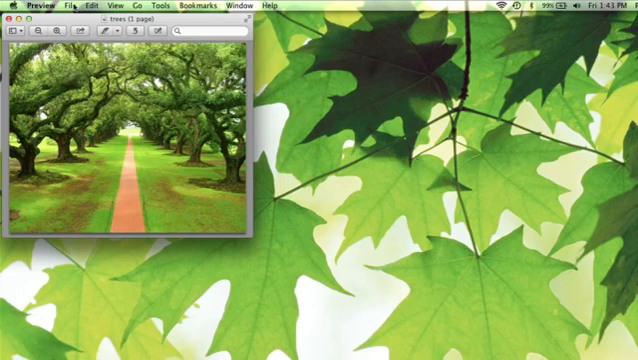
- Bring up the export settings for the trees document in Preview
{"action": "left_click", "coordinate": [68, 4]}
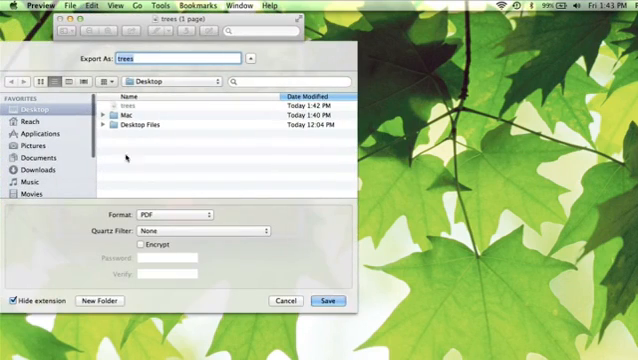
- Export the trees document as a JPEG image saved to the Desktop
{"action": "left_click", "coordinate": [156, 216]}
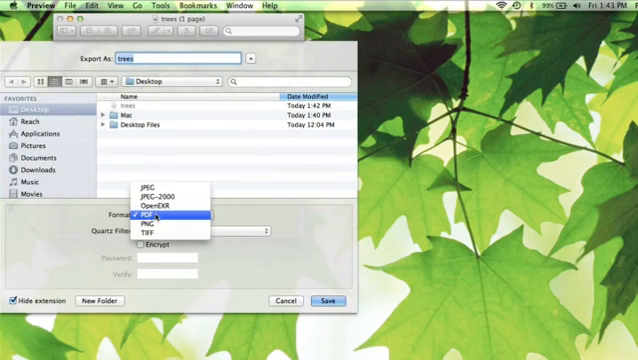
{"action": "mouse_move", "coordinate": [164, 188]}
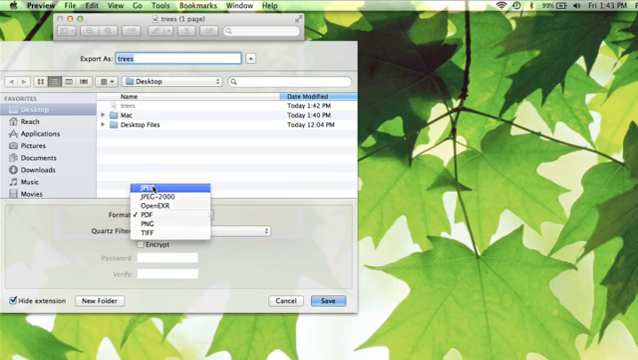
{"action": "left_click", "coordinate": [156, 184]}
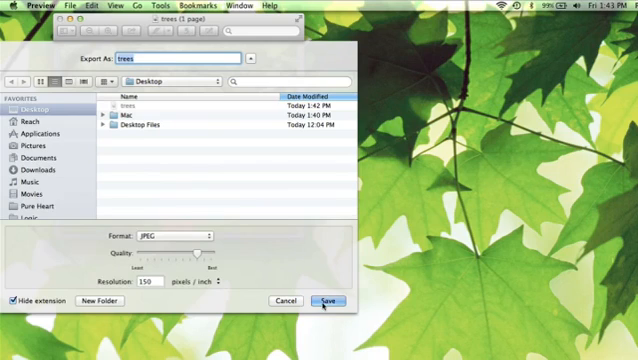
{"action": "left_click", "coordinate": [326, 302]}
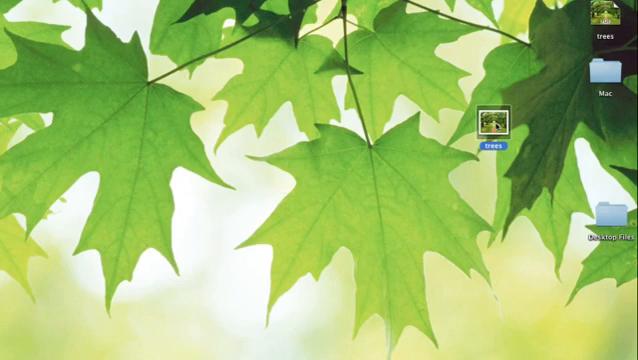
{"action": "right_click", "coordinate": [490, 124]}
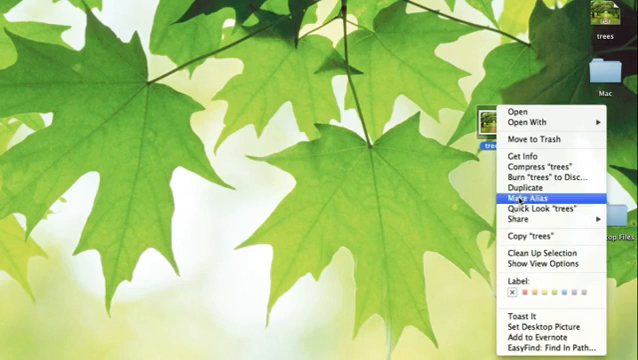
{"action": "mouse_move", "coordinate": [560, 324]}
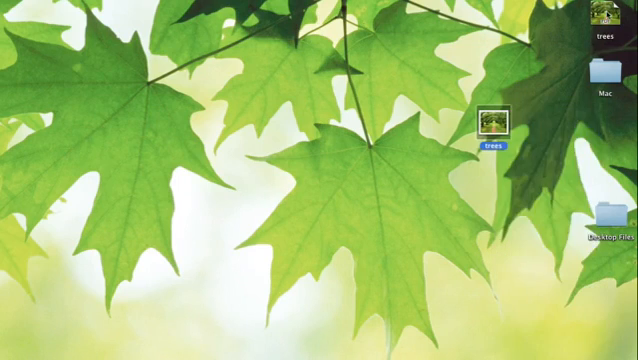
- Show the Finder actions for the trees JPEG, including Set Desktop Picture
{"action": "right_click", "coordinate": [488, 124]}
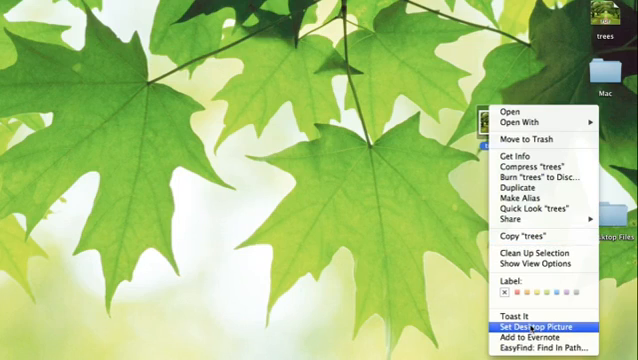
{"action": "mouse_move", "coordinate": [532, 52]}
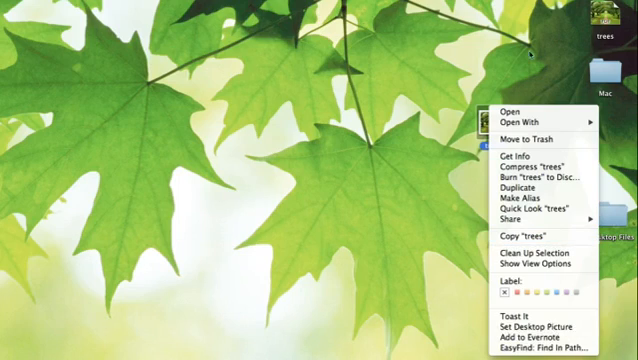